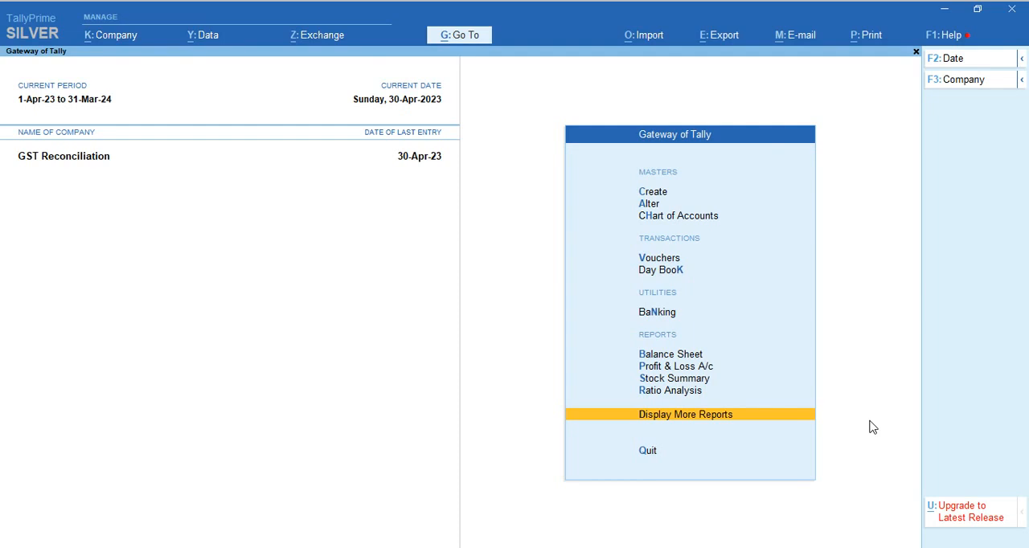
Step: Reach the Live GSTR-2A/2B Reconcile menu via Display More Reports and GST Reports
{"action": "left_click", "coordinate": [684, 414]}
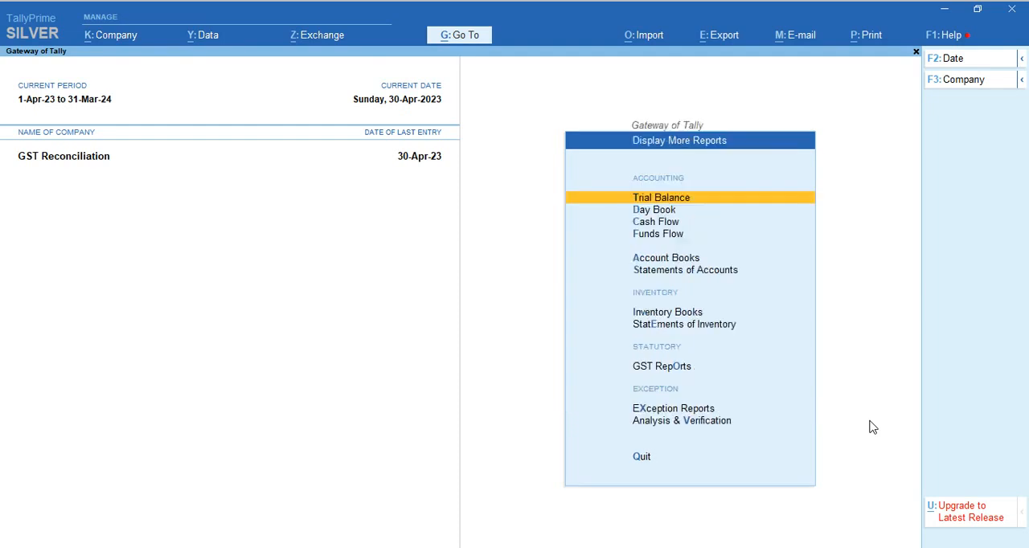
{"action": "left_click", "coordinate": [662, 366]}
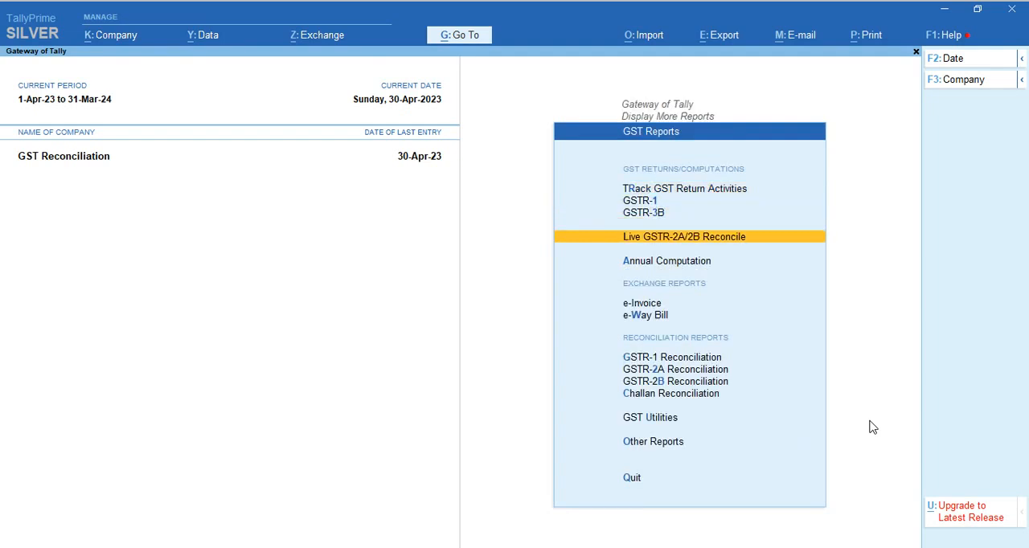
{"action": "left_click", "coordinate": [684, 236]}
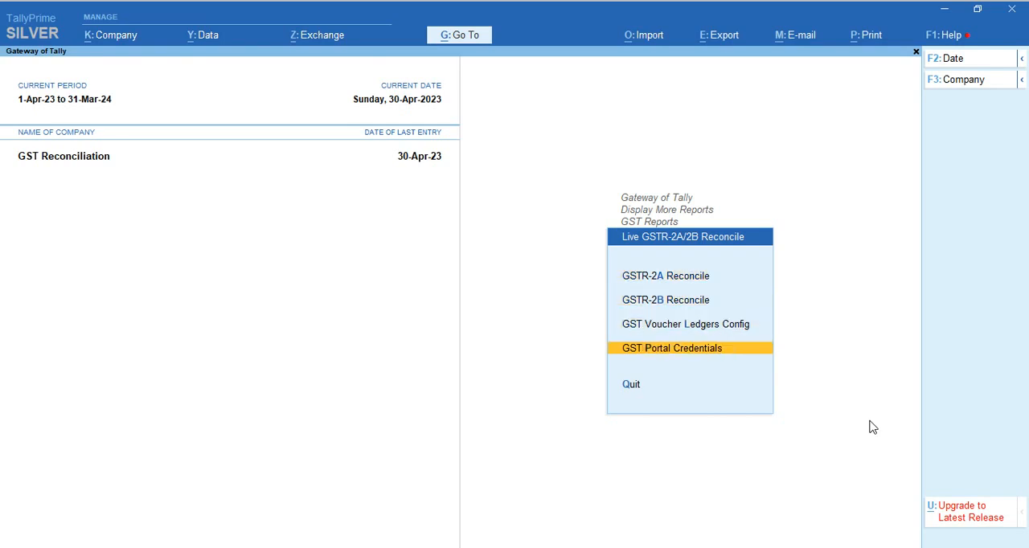
Step: Enter the GST portal login user name 'New access' in GST Portal Credentials and accept it
{"action": "left_click", "coordinate": [672, 347]}
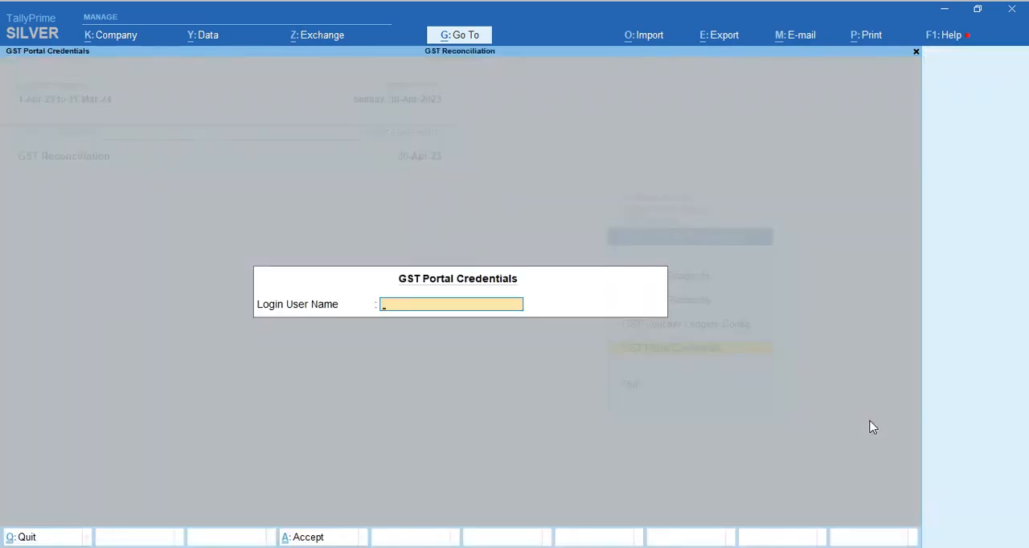
{"action": "type", "text": "New"}
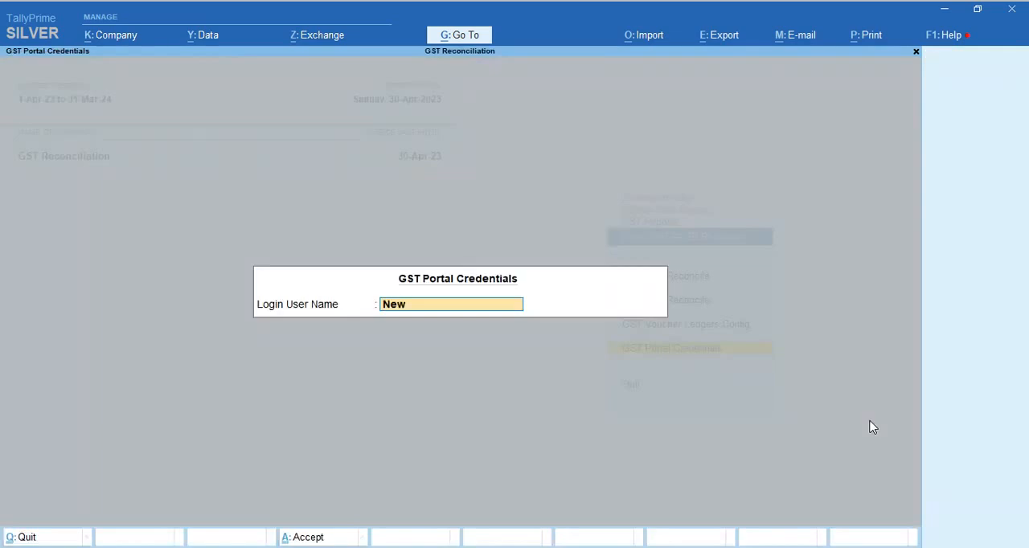
{"action": "type", "text": "access"}
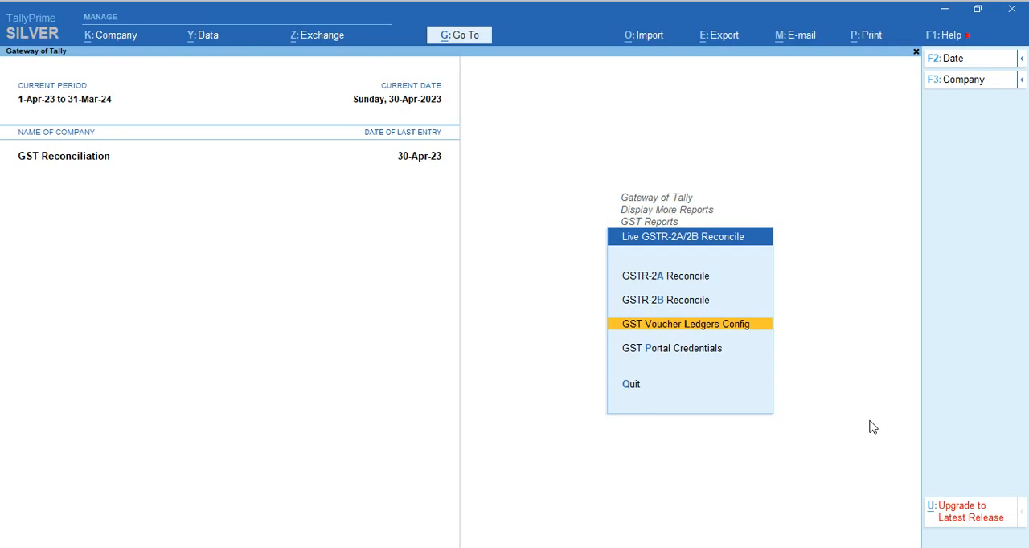
{"action": "left_click", "coordinate": [685, 324]}
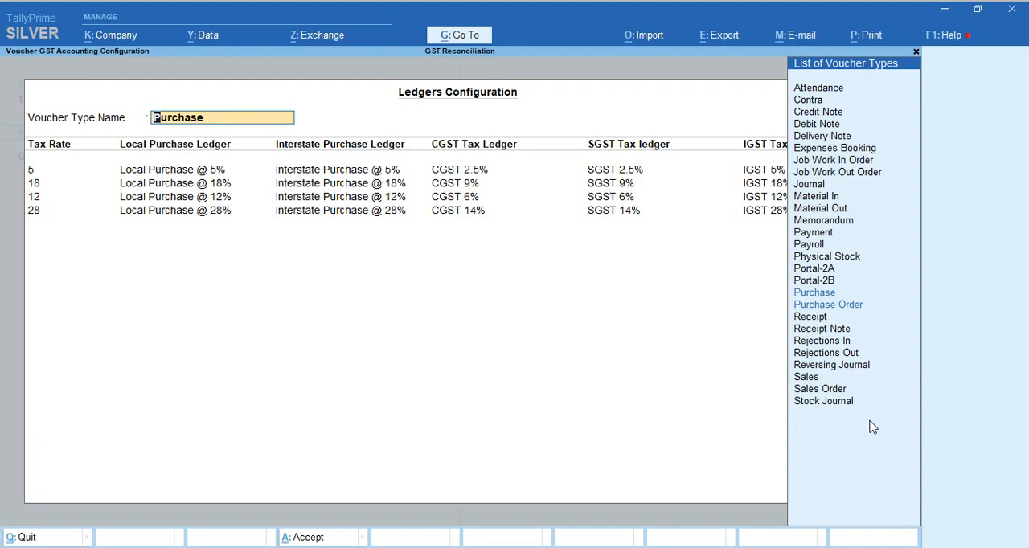
{"action": "key", "text": "Escape"}
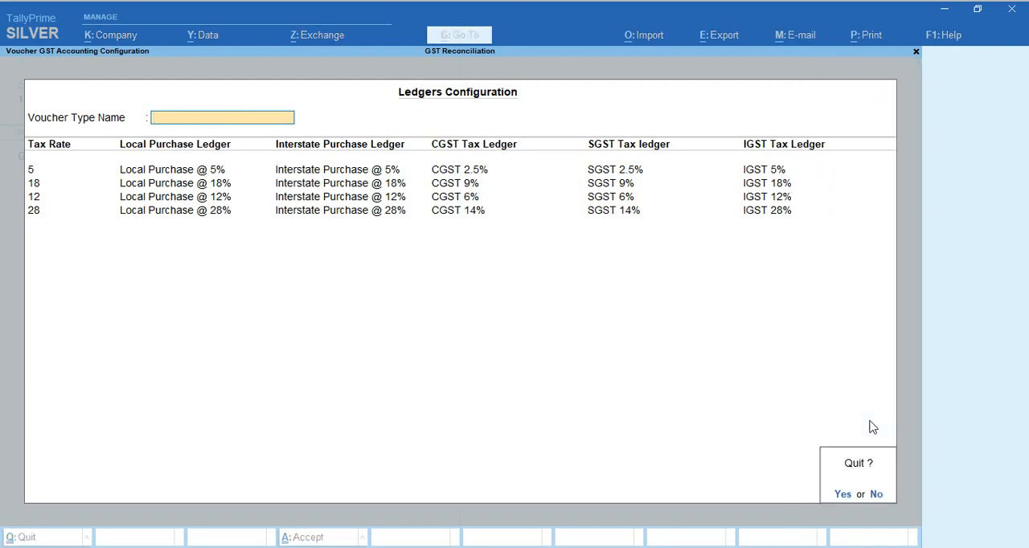
{"action": "left_click", "coordinate": [842, 495]}
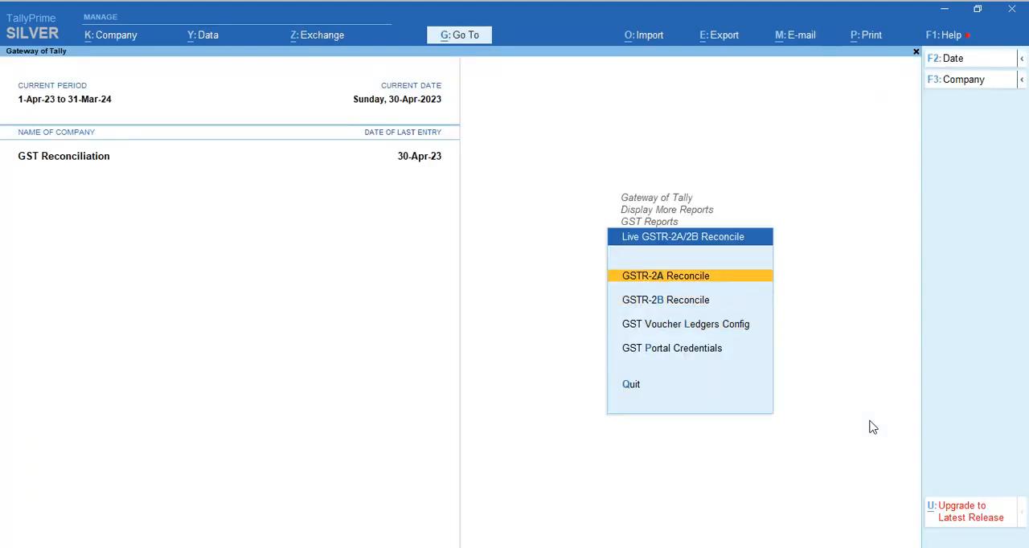
Step: Open GSTR-2A Reconcile and request the portal 2A data with Get 2A Data
{"action": "left_click", "coordinate": [666, 276]}
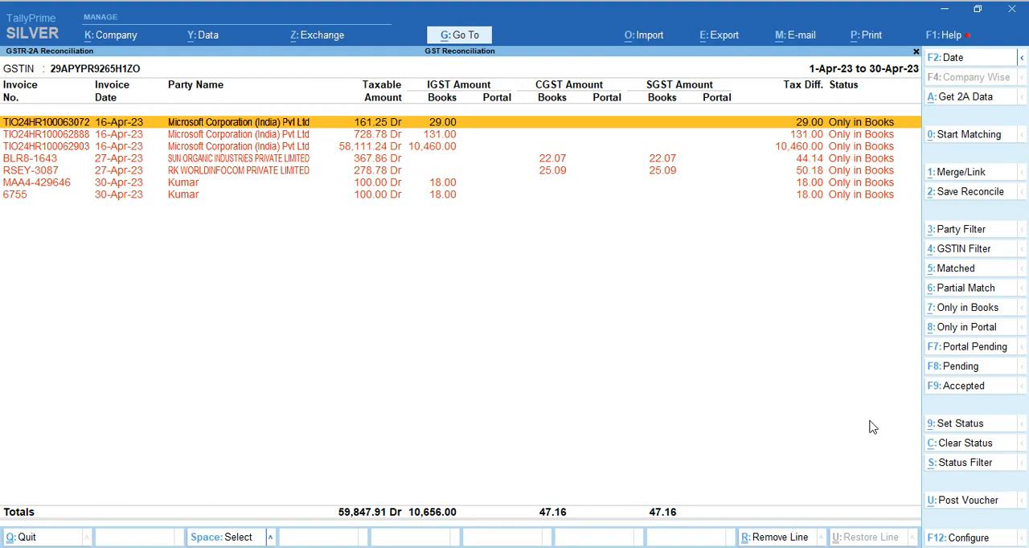
{"action": "mouse_move", "coordinate": [993, 114]}
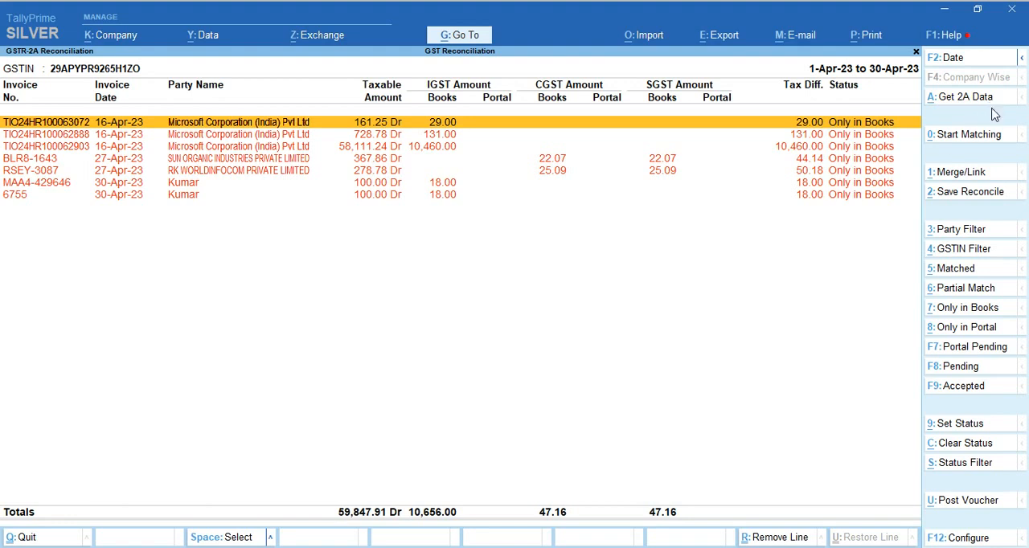
{"action": "mouse_move", "coordinate": [974, 106]}
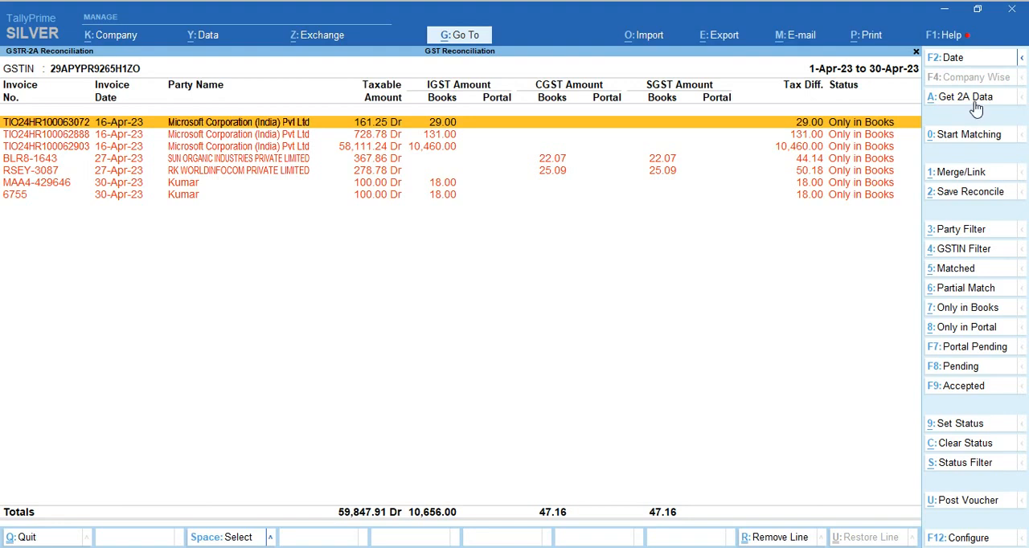
{"action": "left_click", "coordinate": [968, 96]}
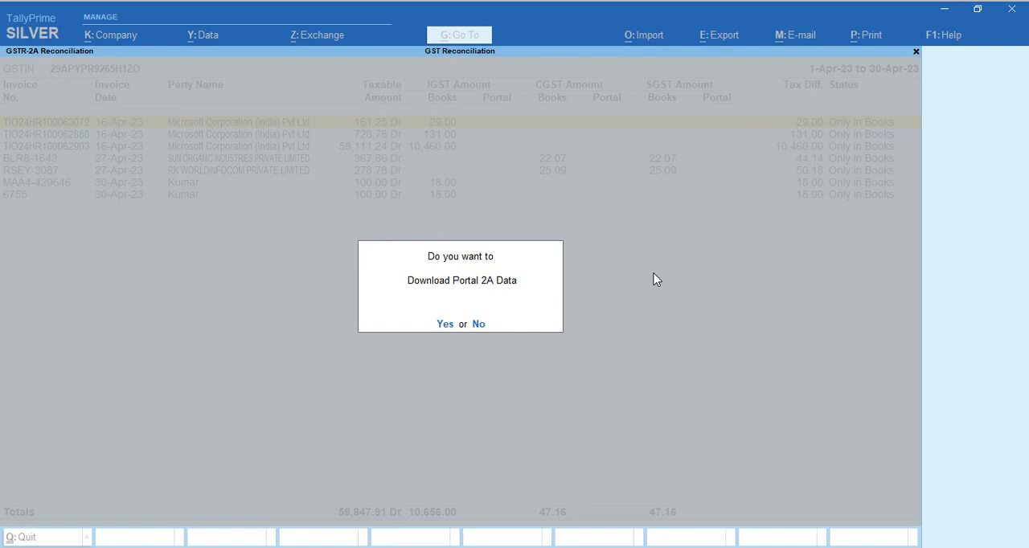
{"action": "left_click", "coordinate": [443, 325]}
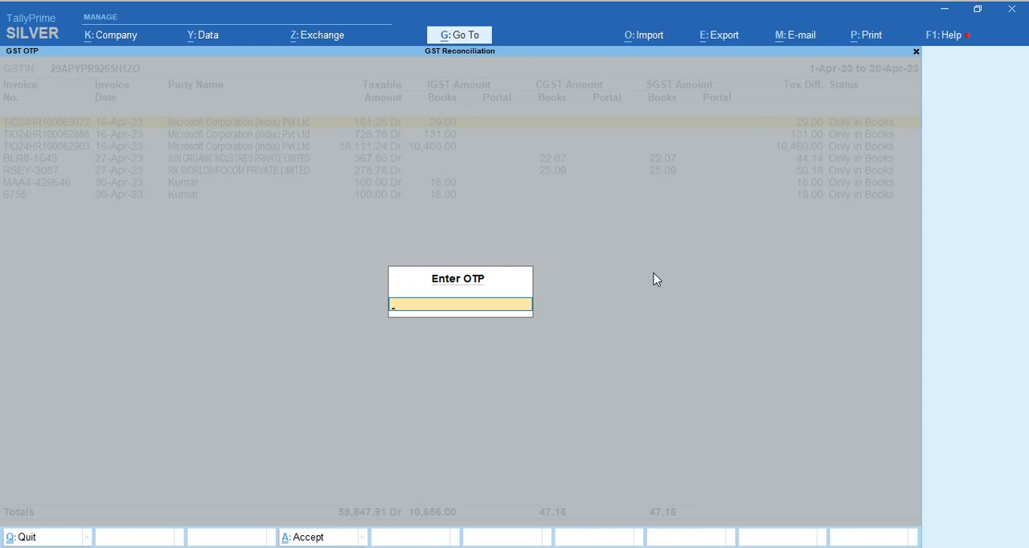
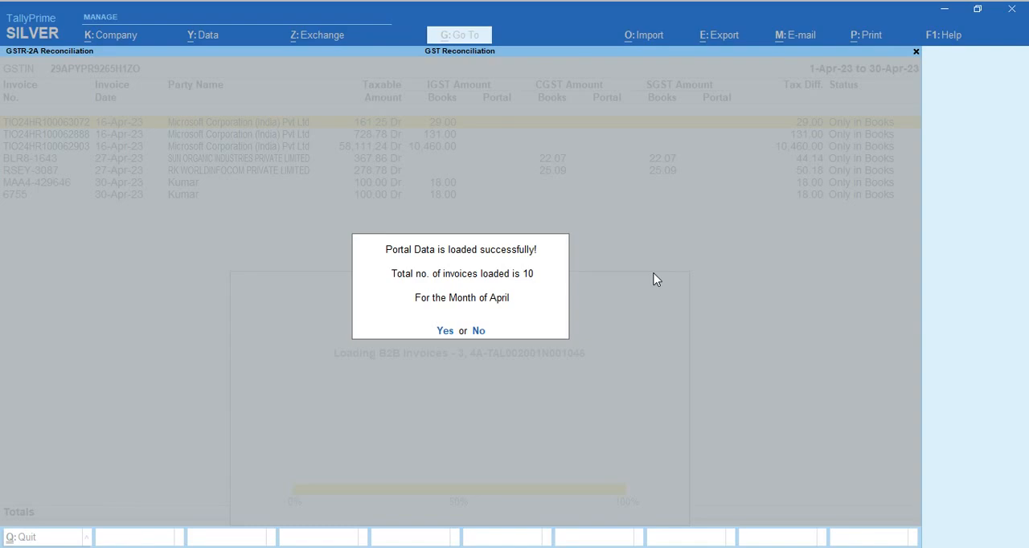
{"action": "left_click", "coordinate": [444, 331]}
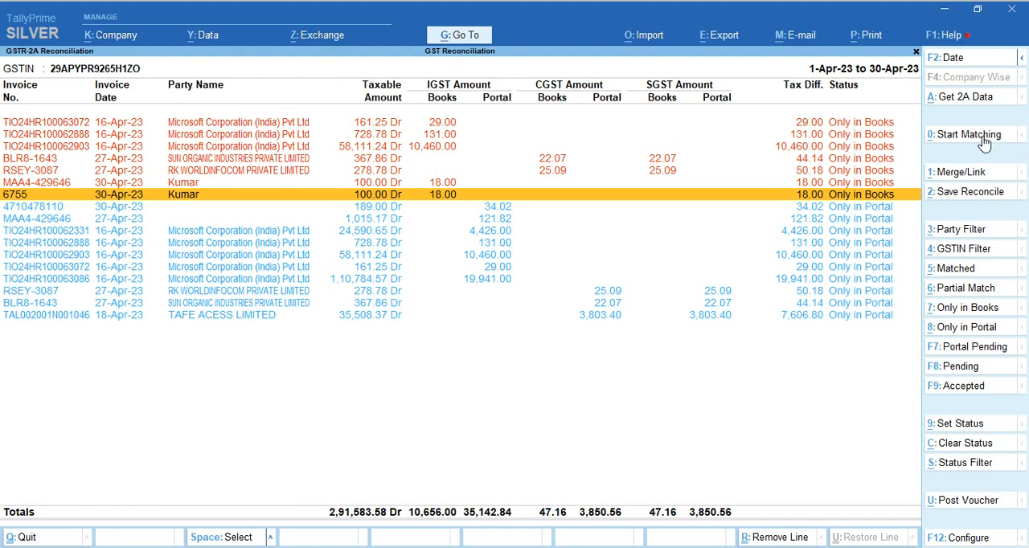
Step: Match book invoices with portal data, show the GSTIN column, and save the results
{"action": "left_click", "coordinate": [965, 135]}
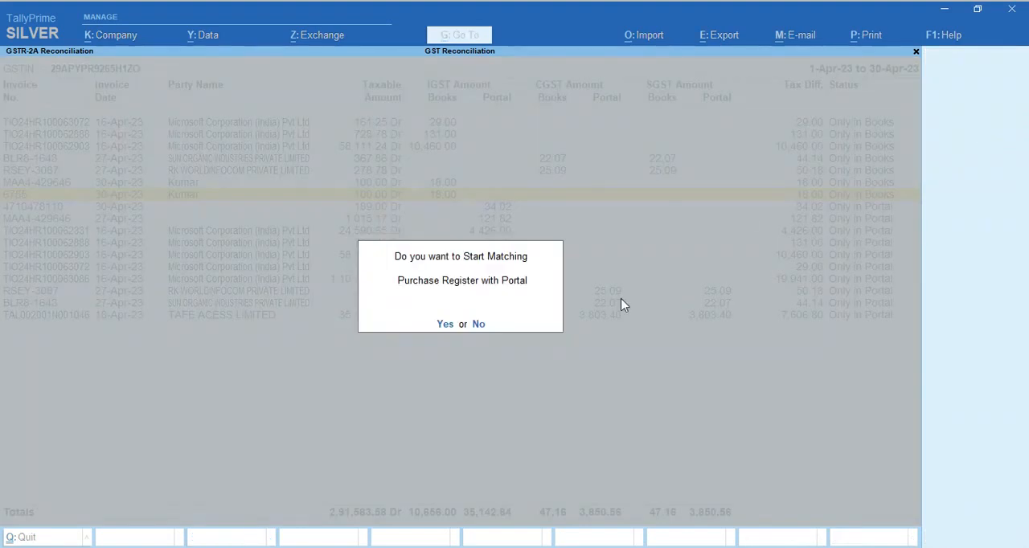
{"action": "left_click", "coordinate": [444, 324]}
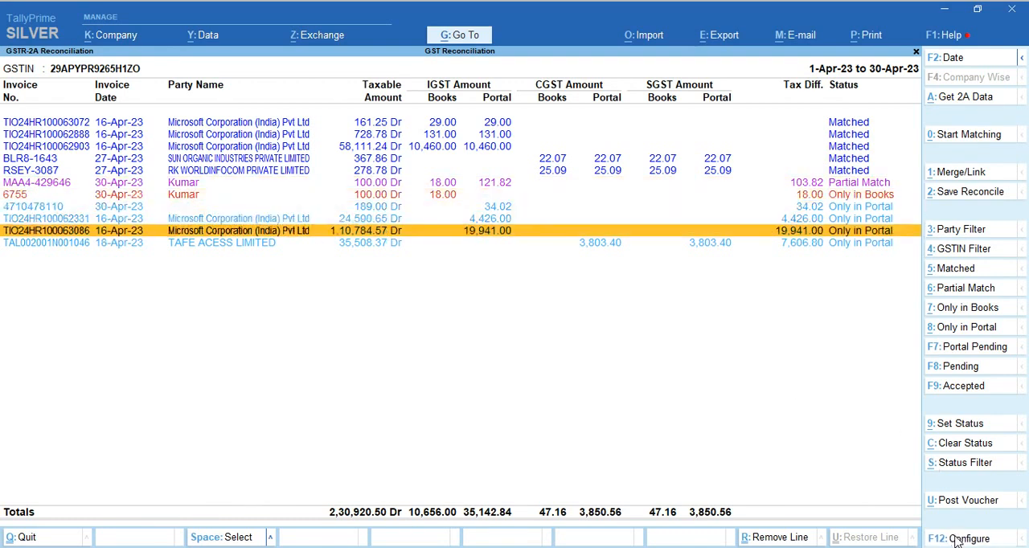
{"action": "left_click", "coordinate": [964, 539]}
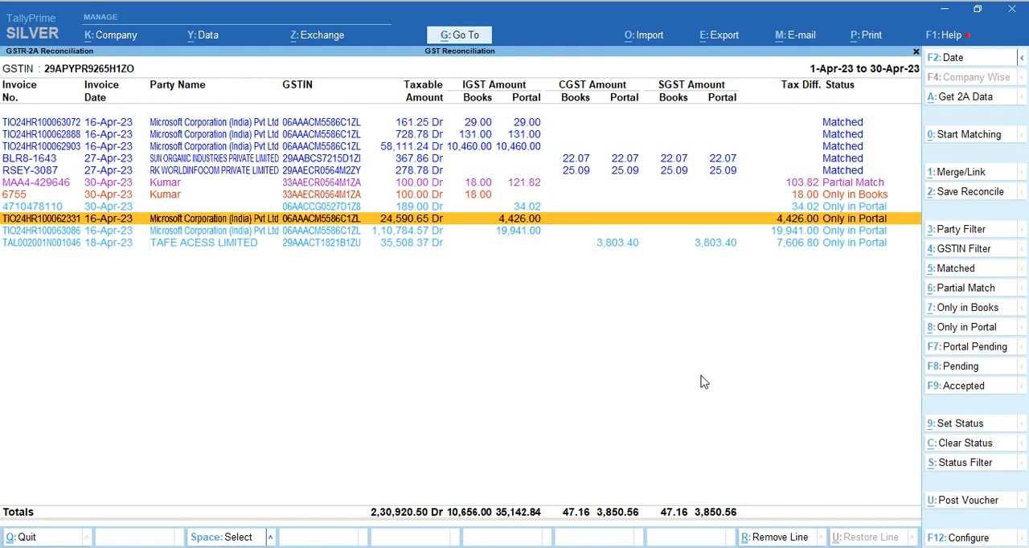
{"action": "mouse_move", "coordinate": [982, 199]}
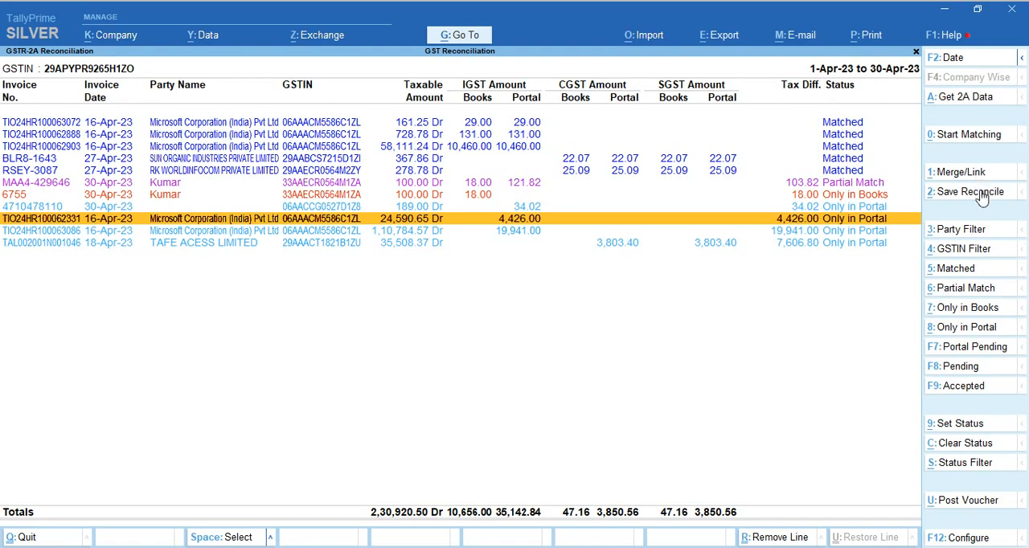
{"action": "left_click", "coordinate": [967, 191]}
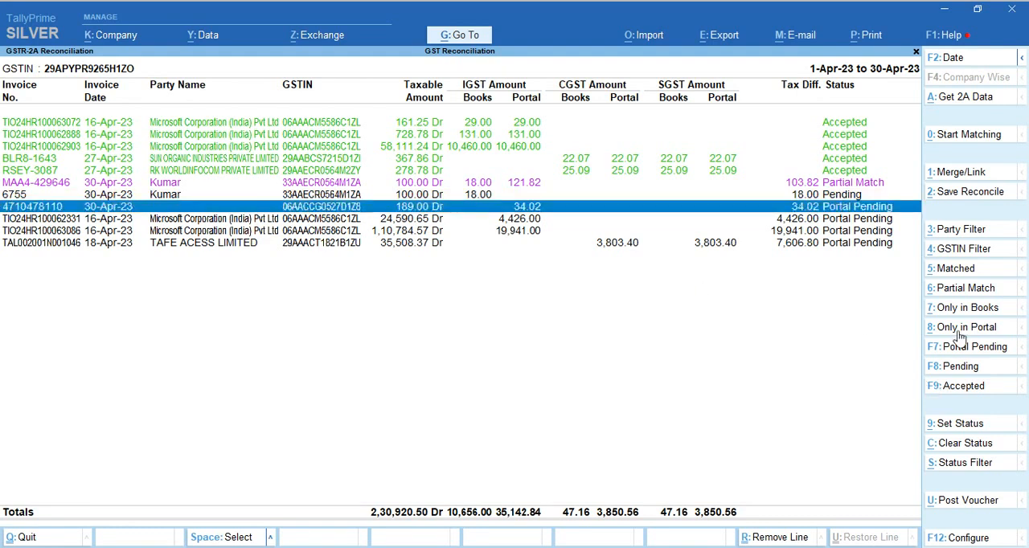
{"action": "left_click", "coordinate": [958, 423]}
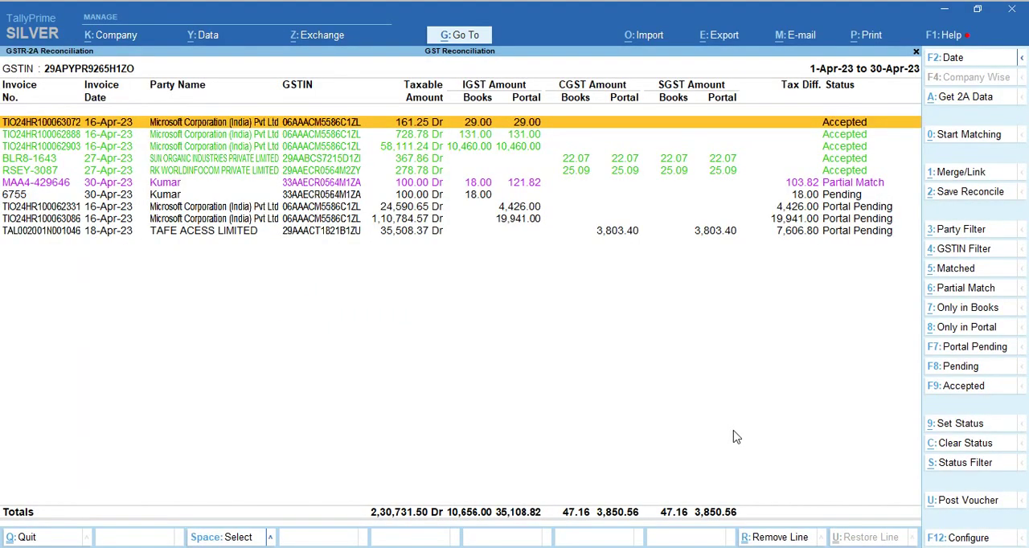
{"action": "left_click", "coordinate": [947, 58]}
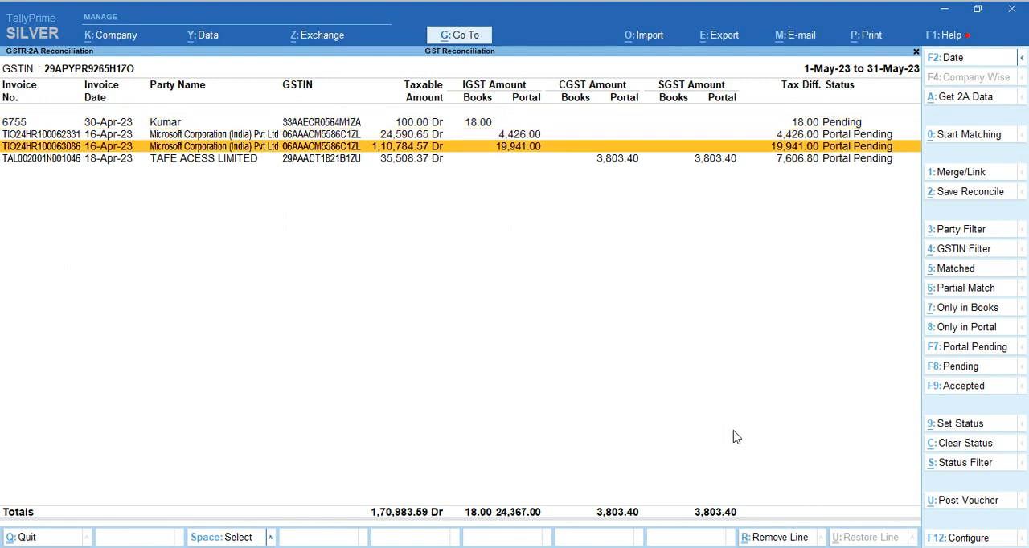
{"action": "mouse_move", "coordinate": [984, 104]}
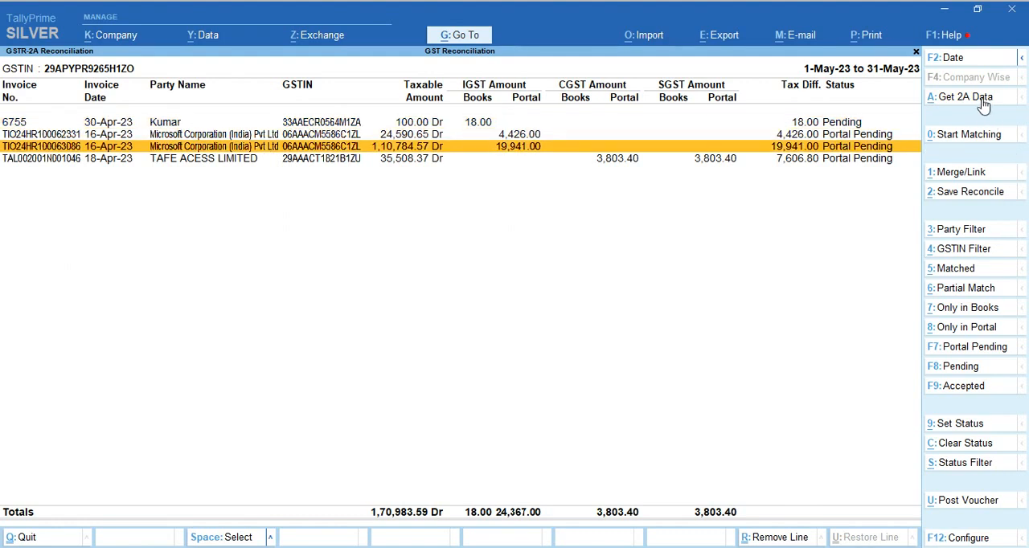
{"action": "mouse_move", "coordinate": [857, 171]}
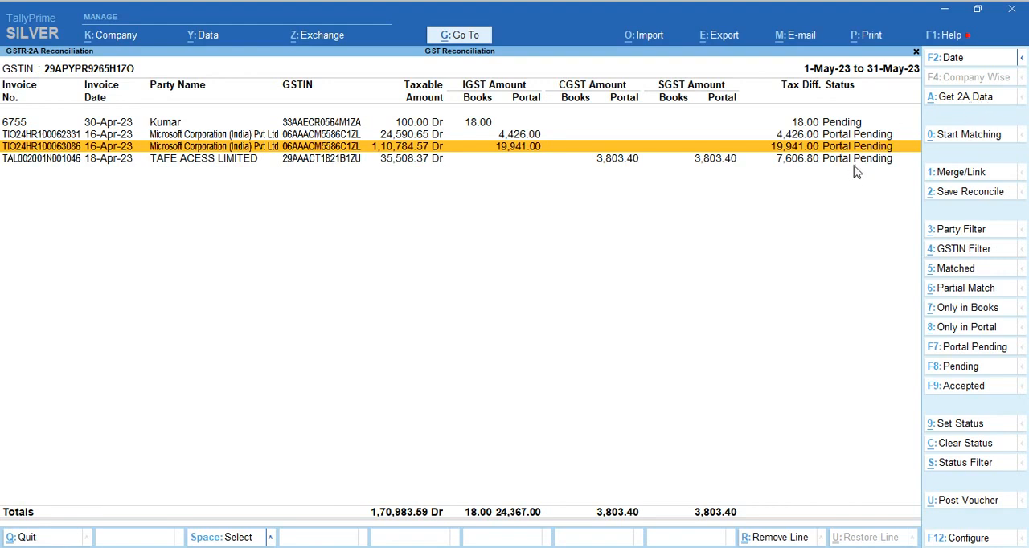
{"action": "mouse_move", "coordinate": [687, 325]}
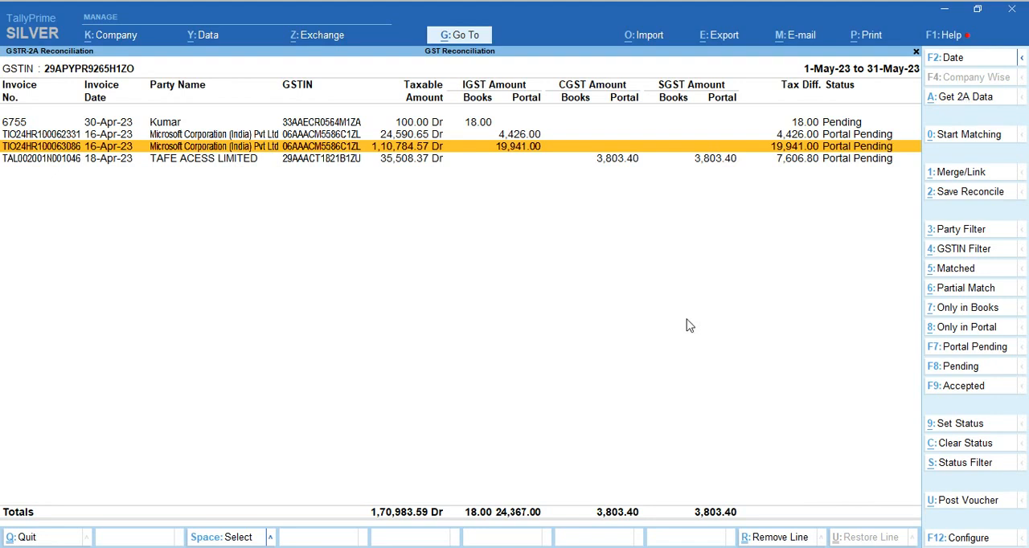
{"action": "mouse_move", "coordinate": [955, 76]}
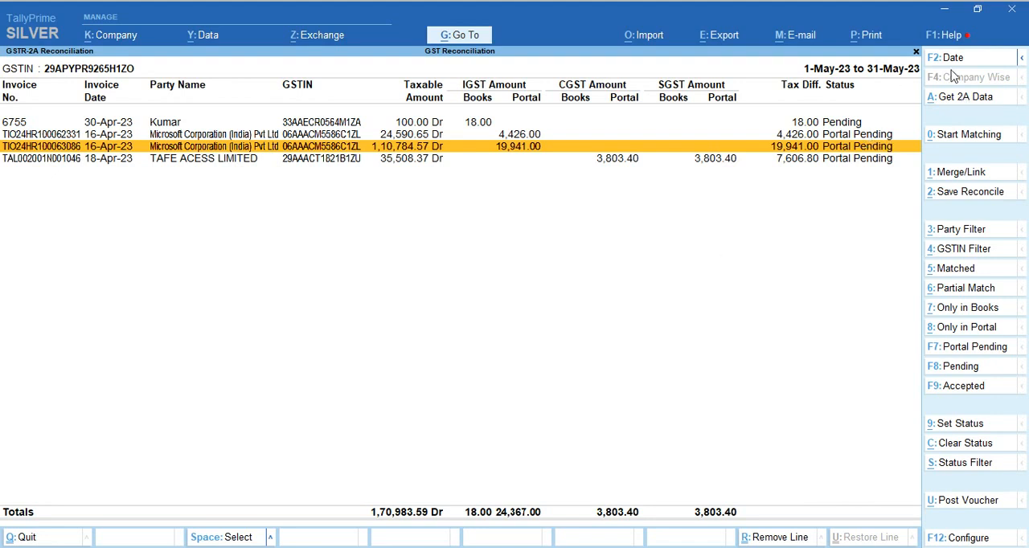
Step: Set the report period to 1 May – 30 June 2023 via F2 Period
{"action": "left_click", "coordinate": [955, 58]}
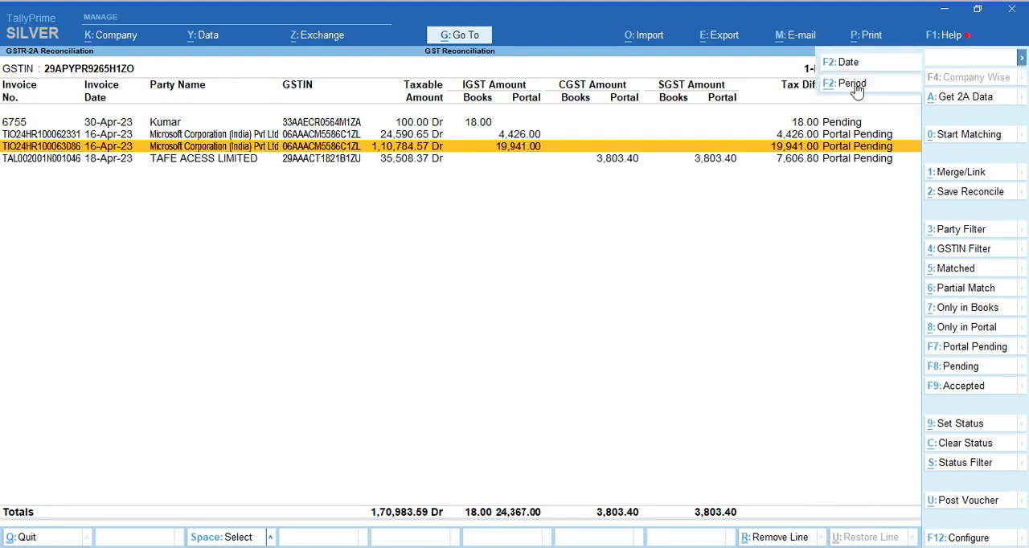
{"action": "left_click", "coordinate": [850, 84]}
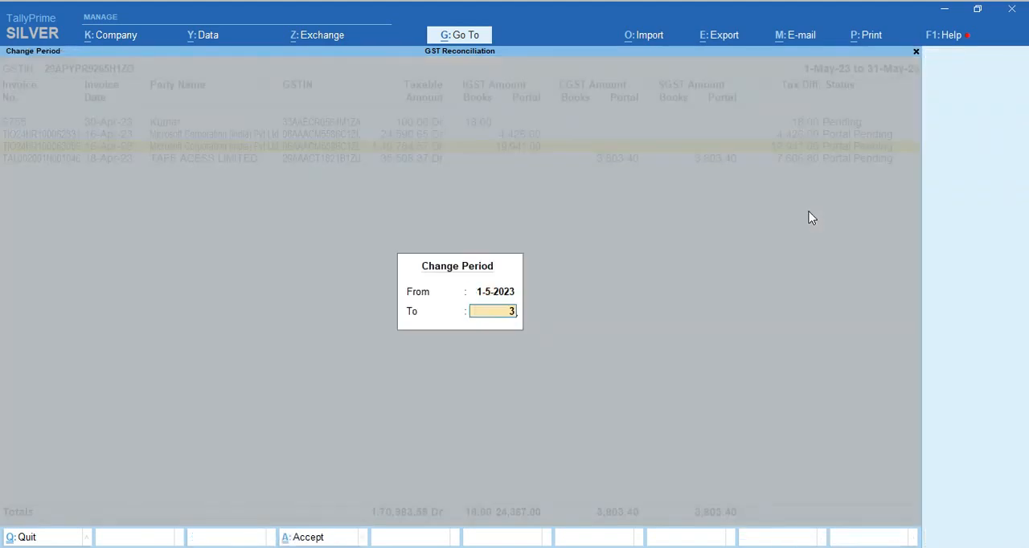
{"action": "type", "text": "0"}
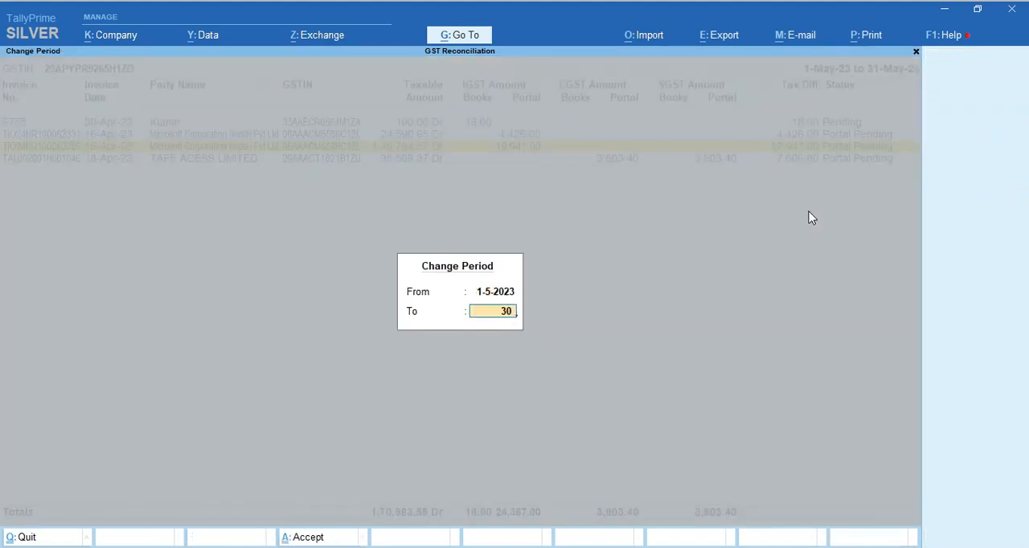
{"action": "type", "text": "6"}
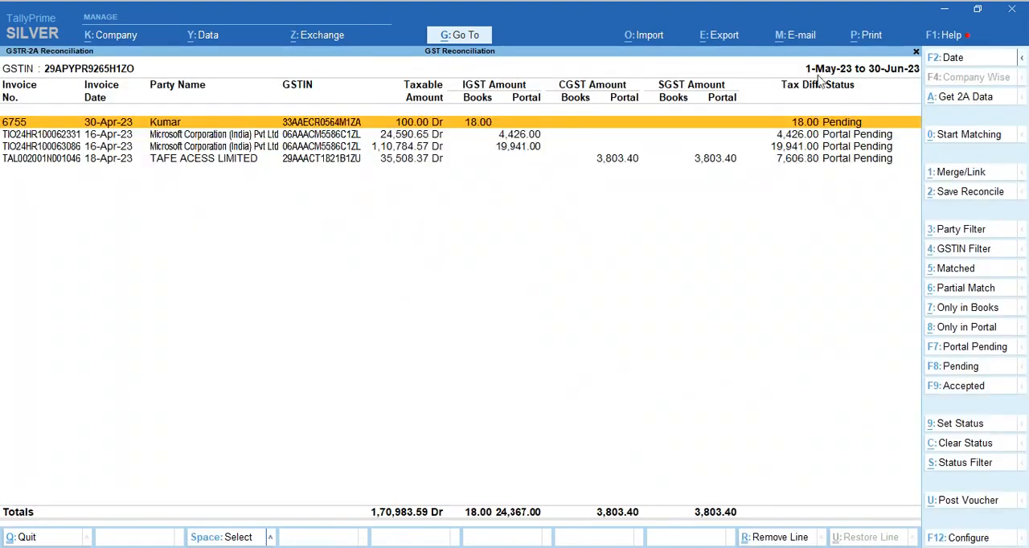
{"action": "mouse_move", "coordinate": [987, 99]}
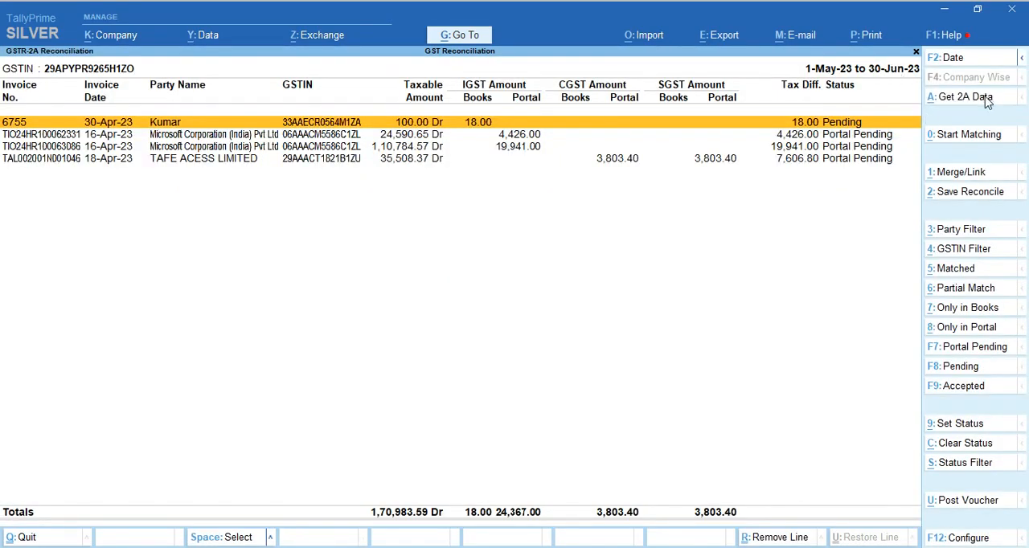
Step: Download May–June portal 2A data and continue after May's 13 invoices load
{"action": "left_click", "coordinate": [968, 97]}
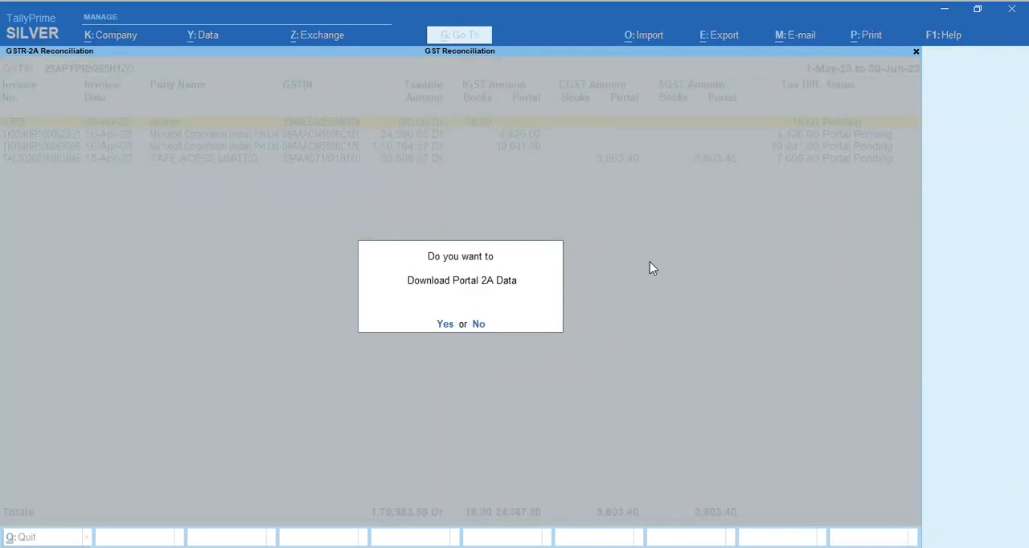
{"action": "left_click", "coordinate": [443, 325]}
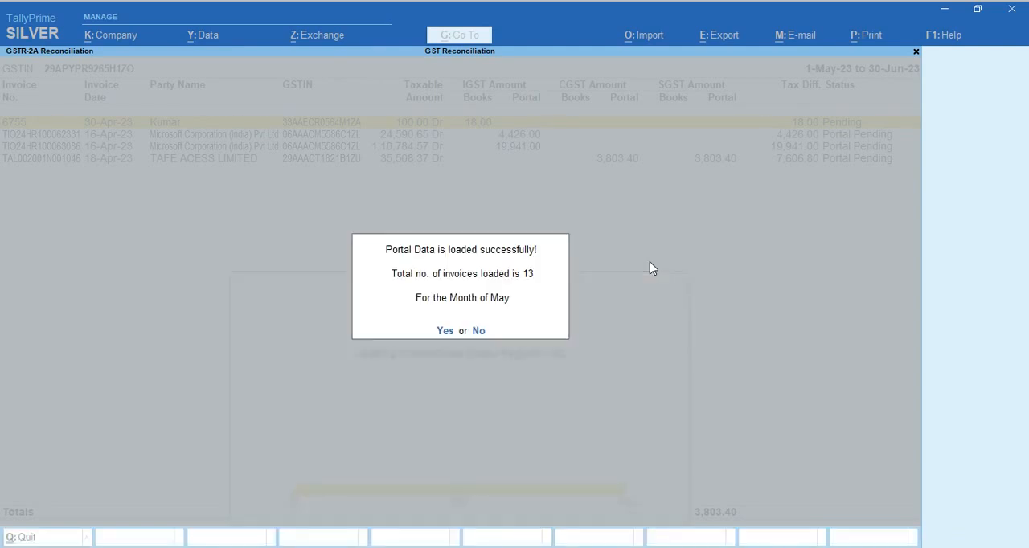
{"action": "left_click", "coordinate": [445, 331]}
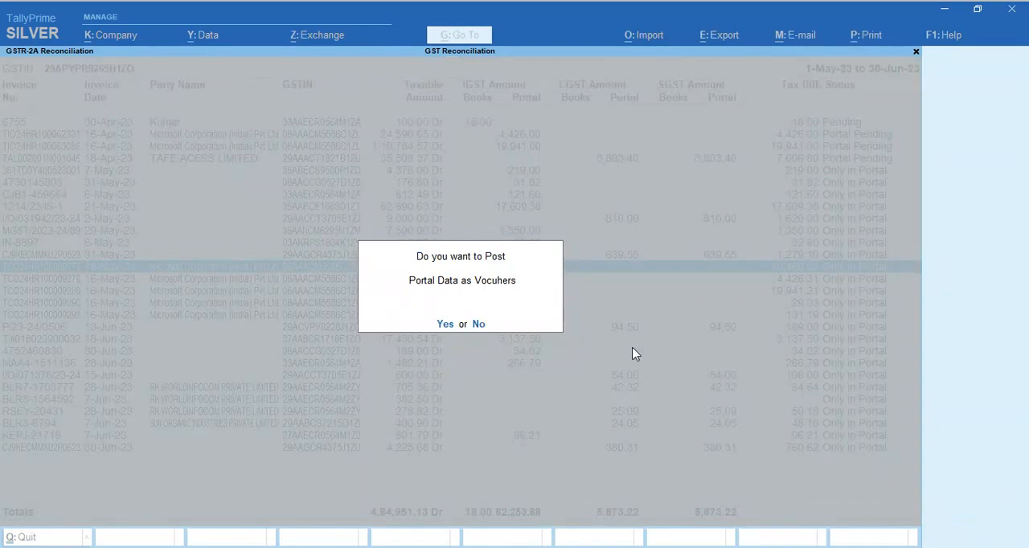
Step: Agree to post portal data as vouchers using the Purchase voucher type and accept the ledger configuration
{"action": "left_click", "coordinate": [444, 324]}
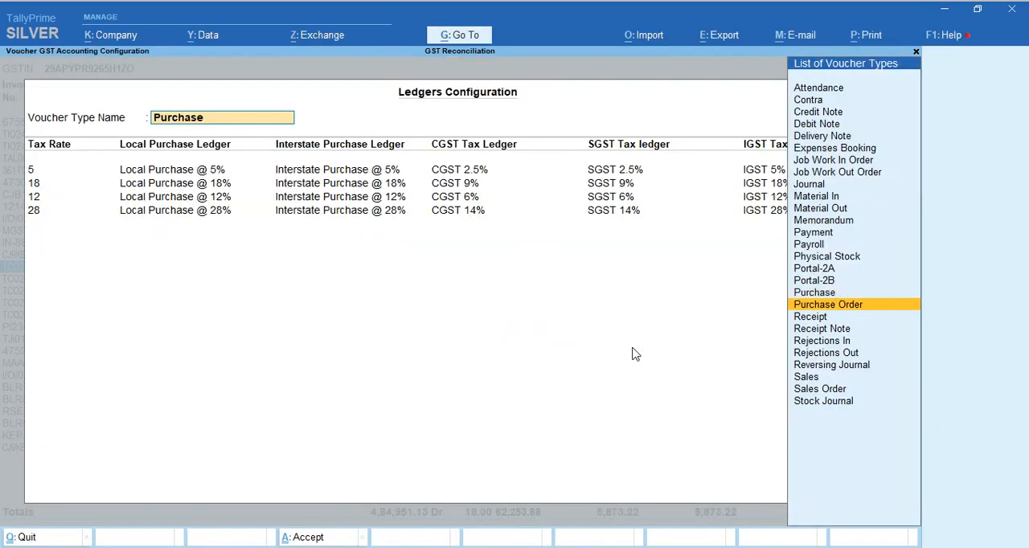
{"action": "left_click", "coordinate": [813, 292]}
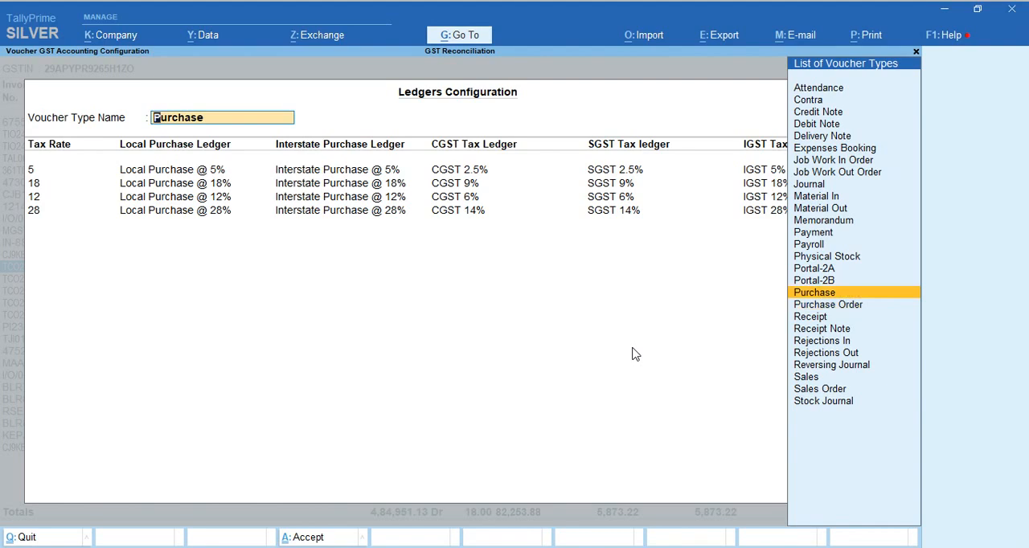
{"action": "left_click", "coordinate": [171, 169]}
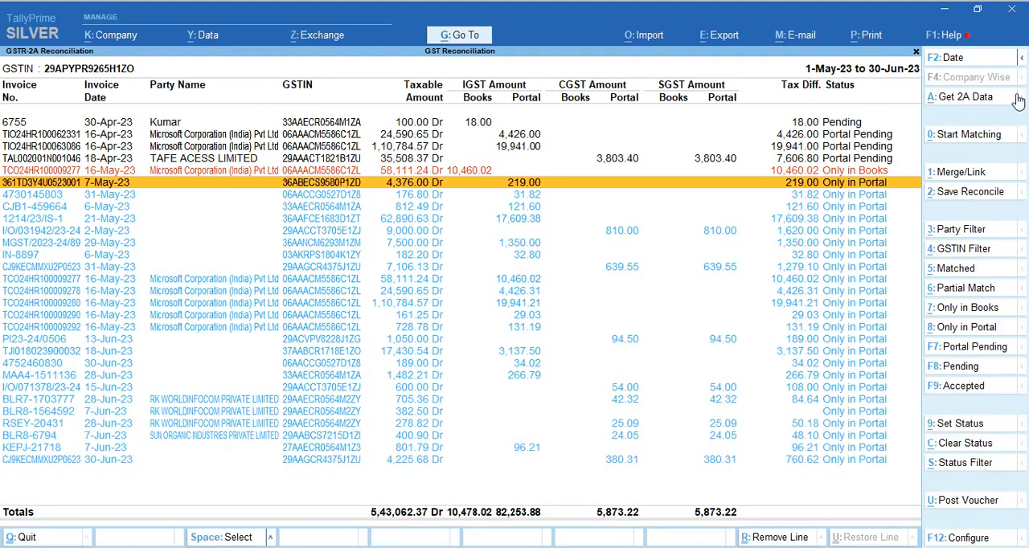
{"action": "mouse_move", "coordinate": [1000, 135]}
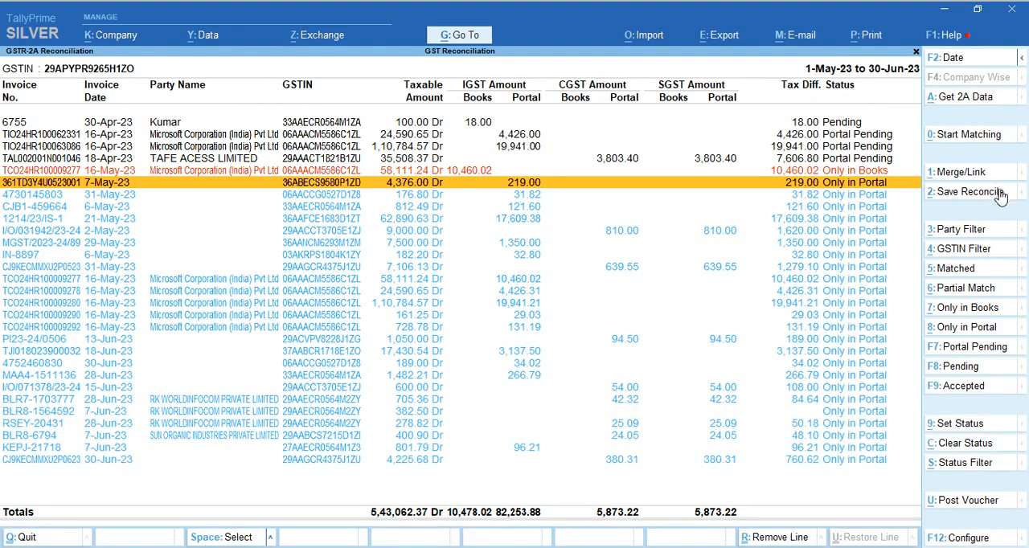
{"action": "mouse_move", "coordinate": [762, 284]}
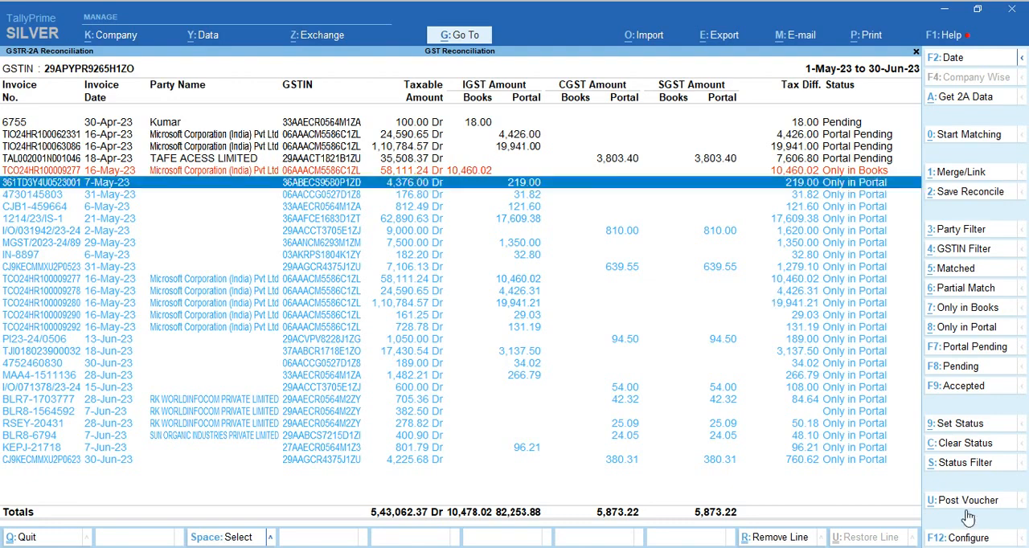
{"action": "mouse_move", "coordinate": [817, 421]}
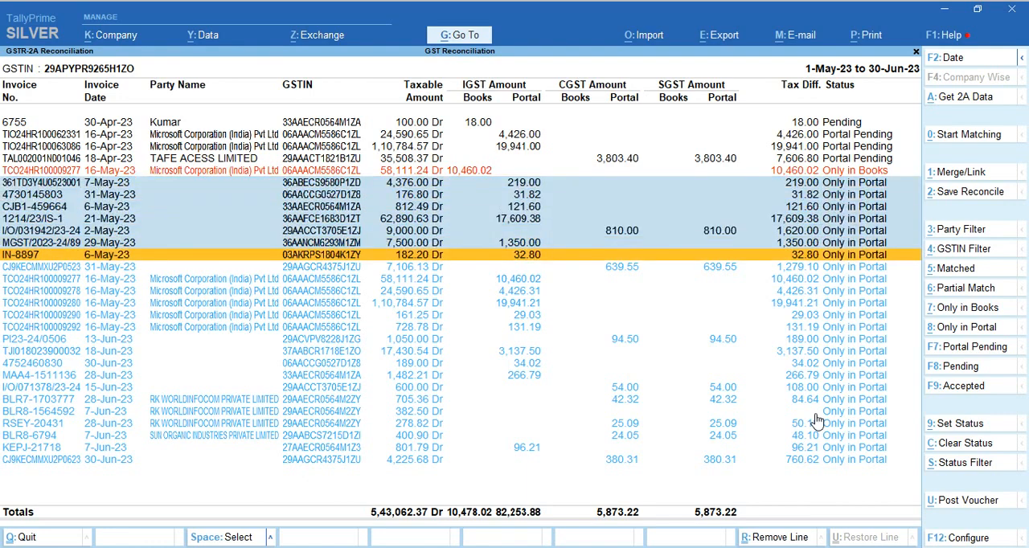
{"action": "mouse_move", "coordinate": [713, 416]}
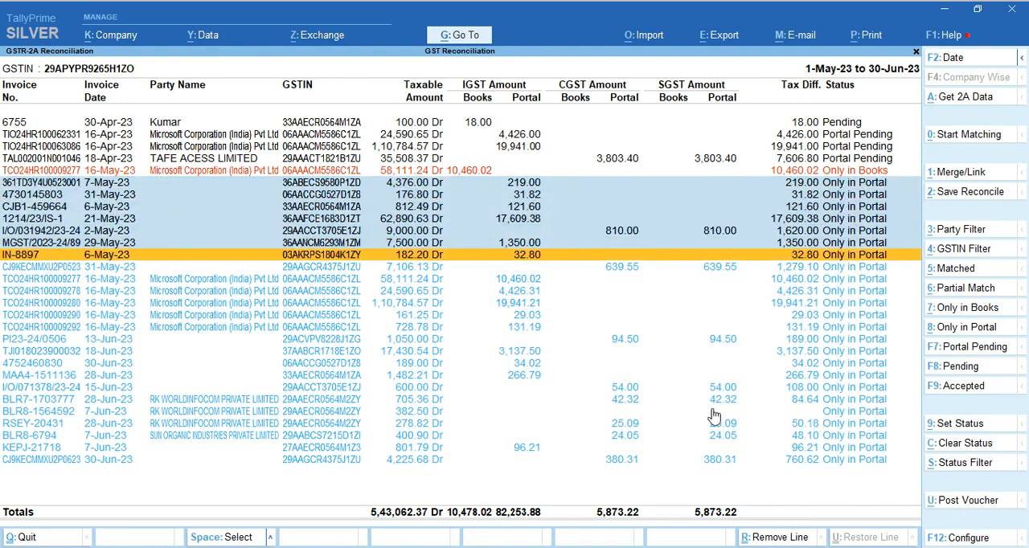